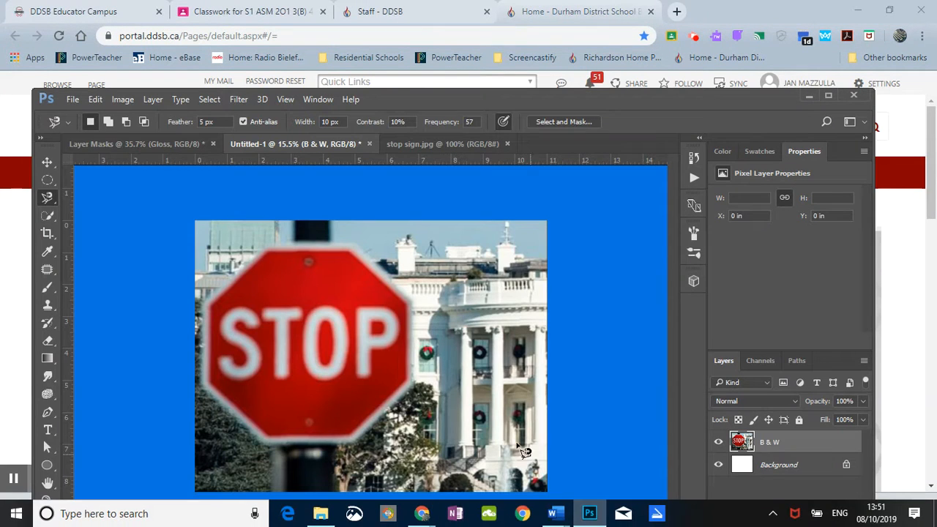
Step: Open the Lasso tool flyout to see the available lasso selection tools
{"action": "left_click", "coordinate": [828, 96]}
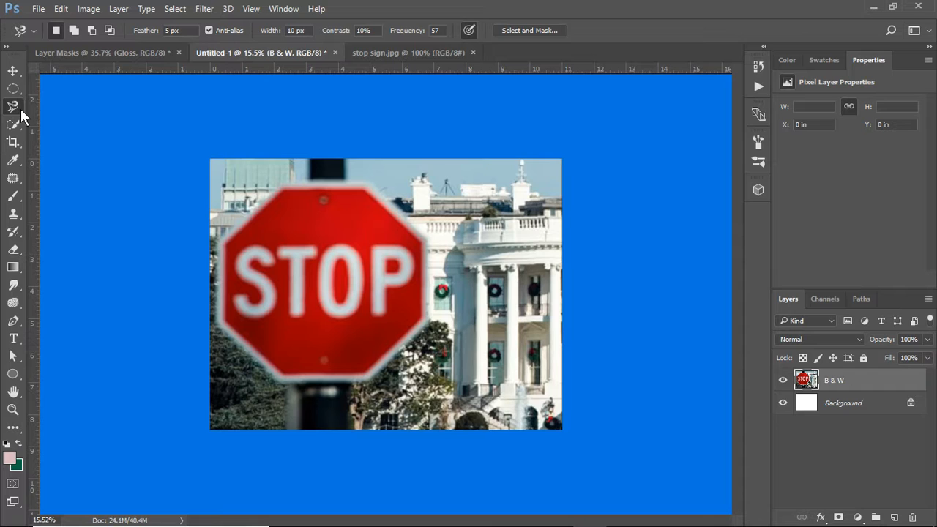
{"action": "left_click", "coordinate": [14, 106]}
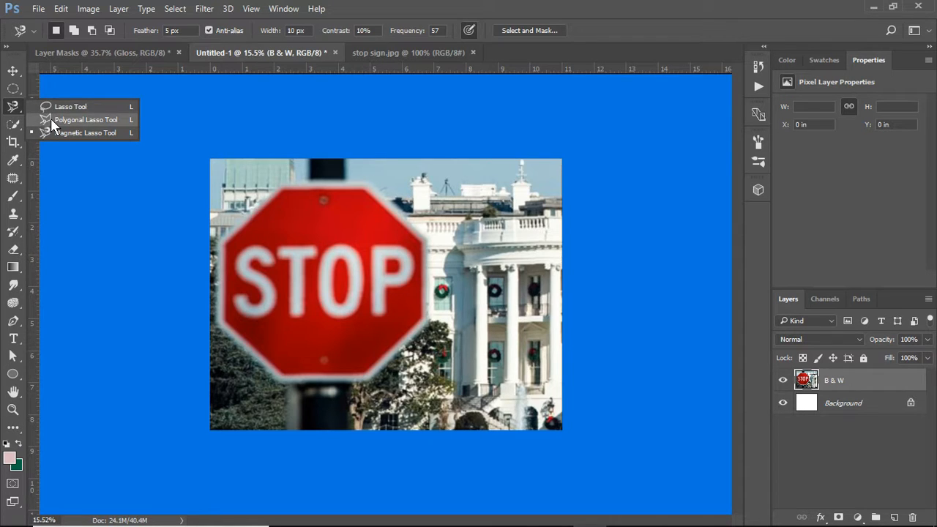
{"action": "mouse_move", "coordinate": [57, 147]}
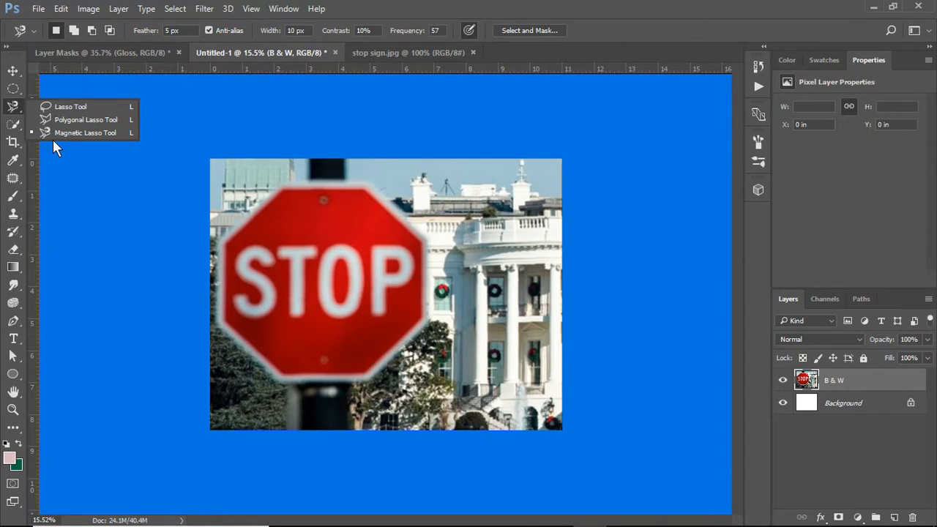
{"action": "mouse_move", "coordinate": [30, 99]}
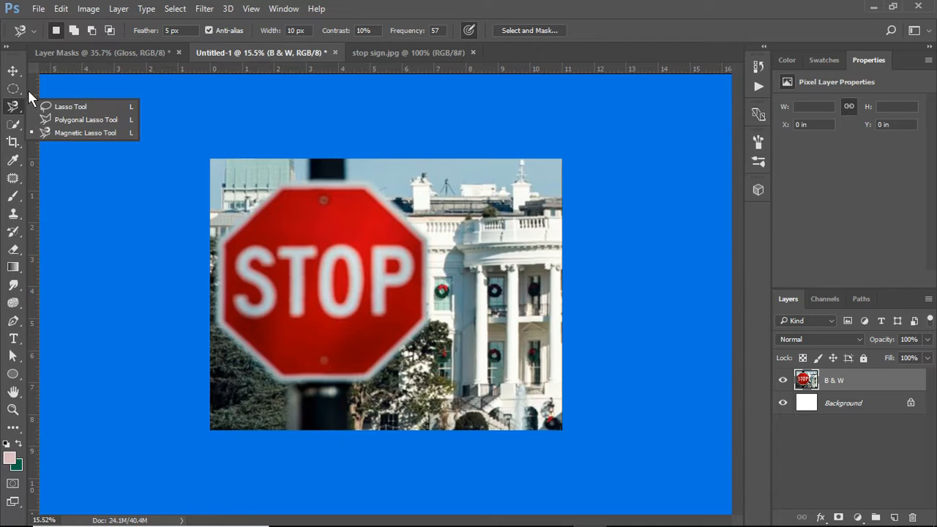
{"action": "mouse_move", "coordinate": [73, 108]}
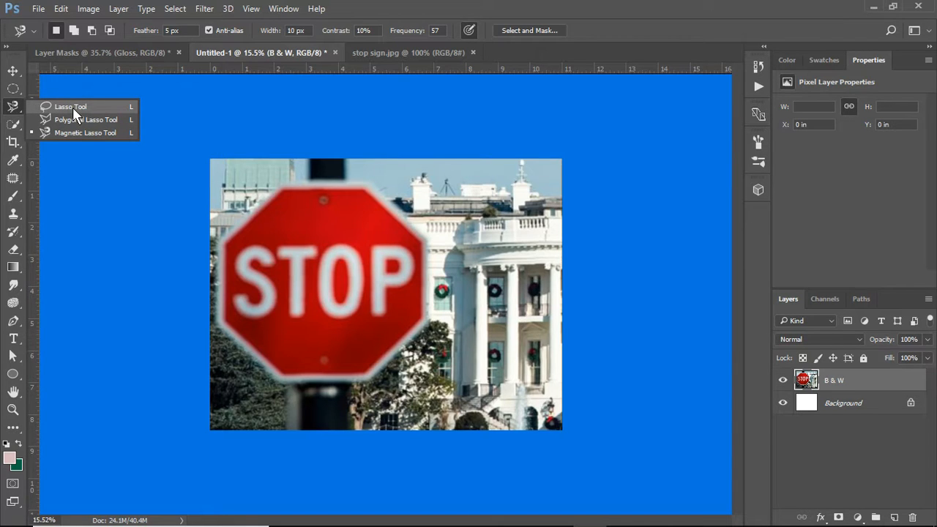
{"action": "mouse_move", "coordinate": [79, 132]}
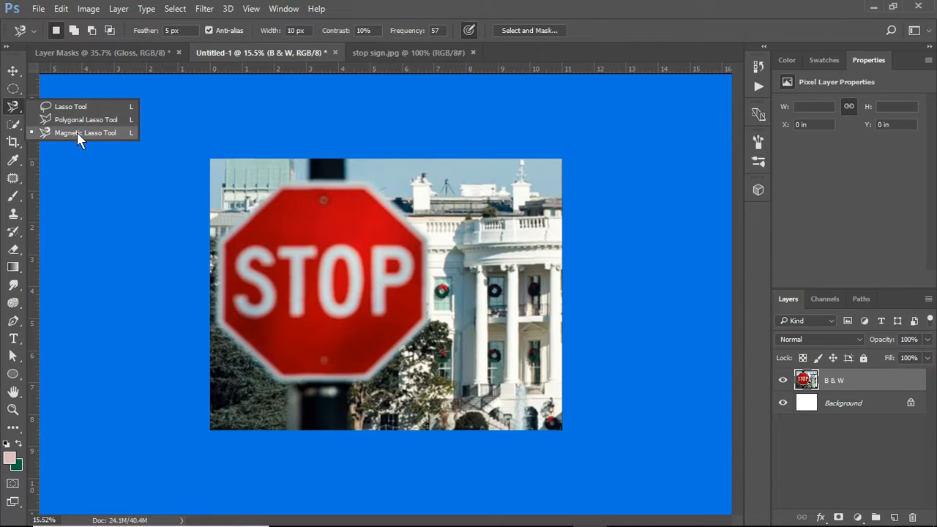
Step: Switch to the Magnetic Lasso Tool to trace the stop sign's edge
{"action": "left_click", "coordinate": [85, 132]}
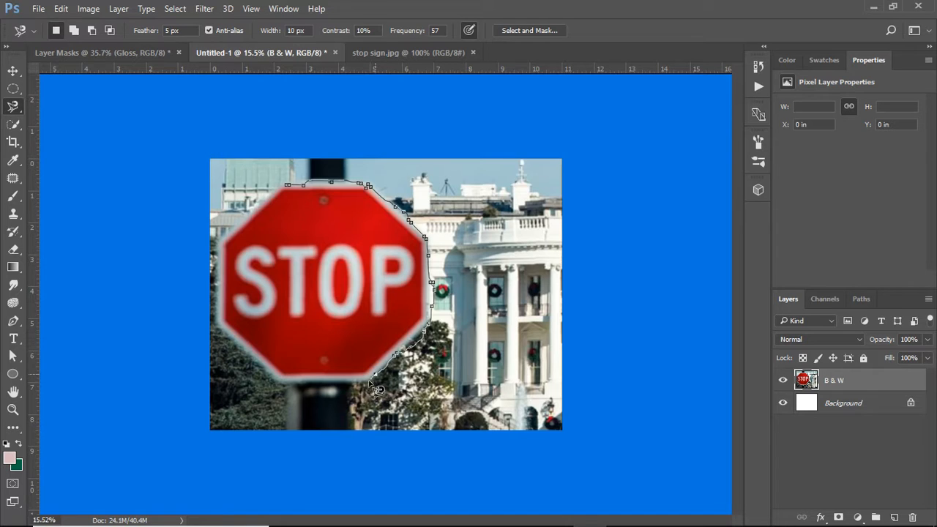
{"action": "mouse_move", "coordinate": [337, 389]}
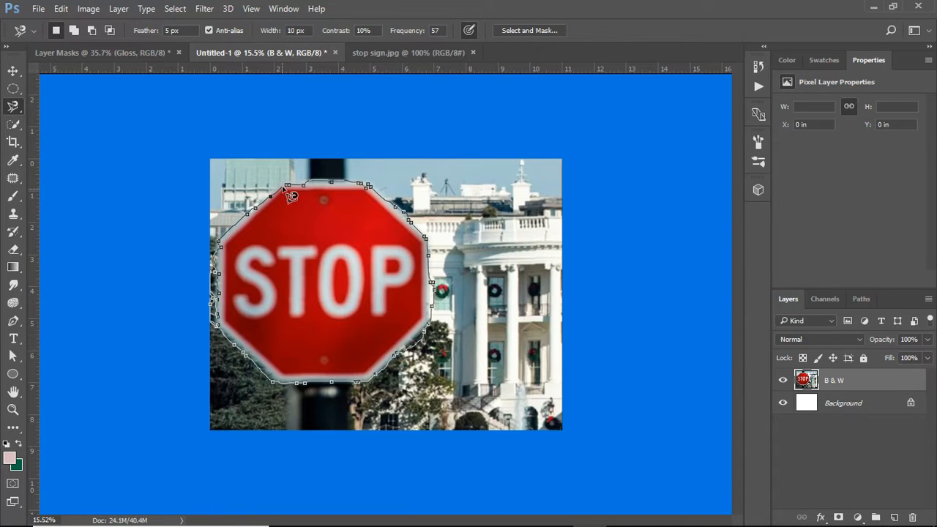
{"action": "mouse_move", "coordinate": [296, 195]}
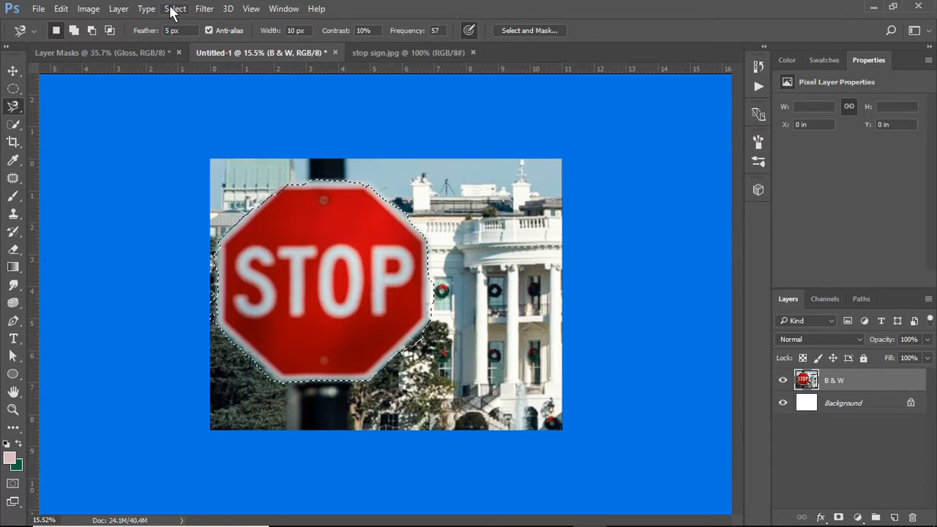
Step: Copy the selected stop sign onto a new layer with Layer > New > Layer Via Copy
{"action": "left_click", "coordinate": [118, 8]}
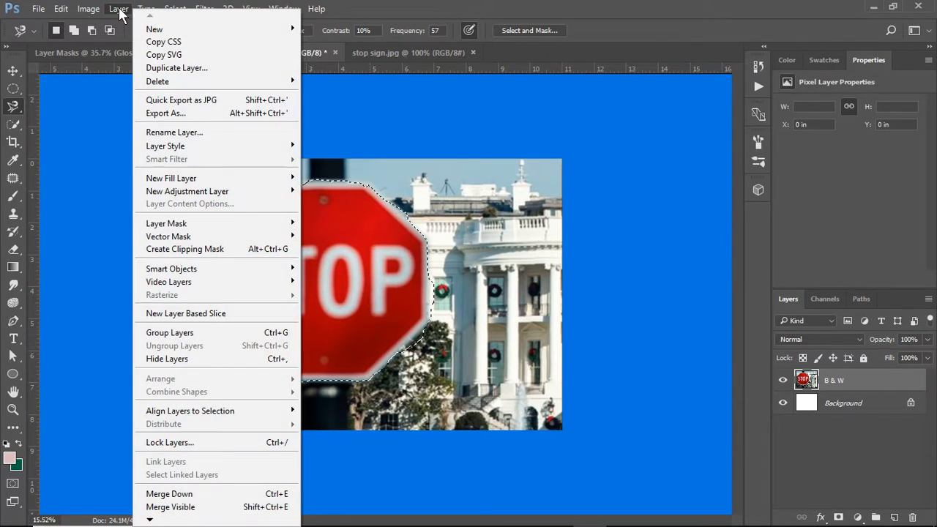
{"action": "mouse_move", "coordinate": [155, 29]}
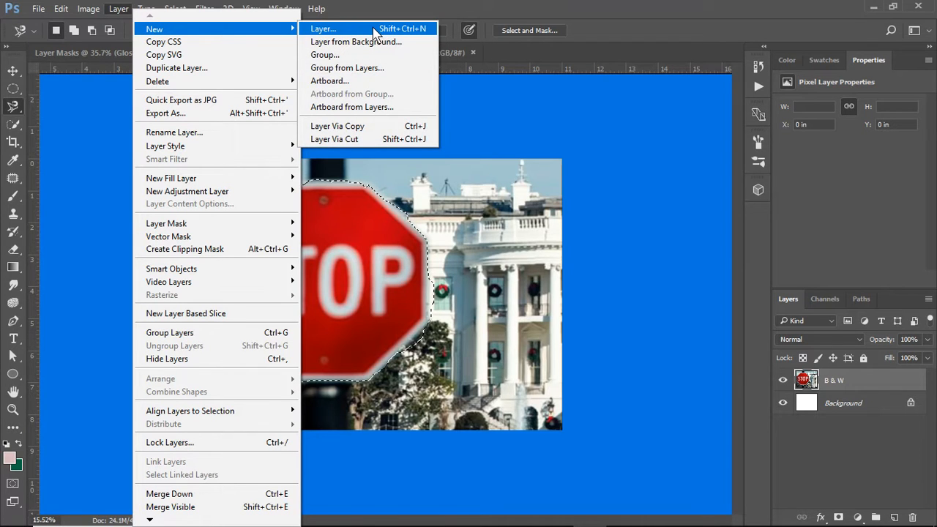
{"action": "mouse_move", "coordinate": [362, 131]}
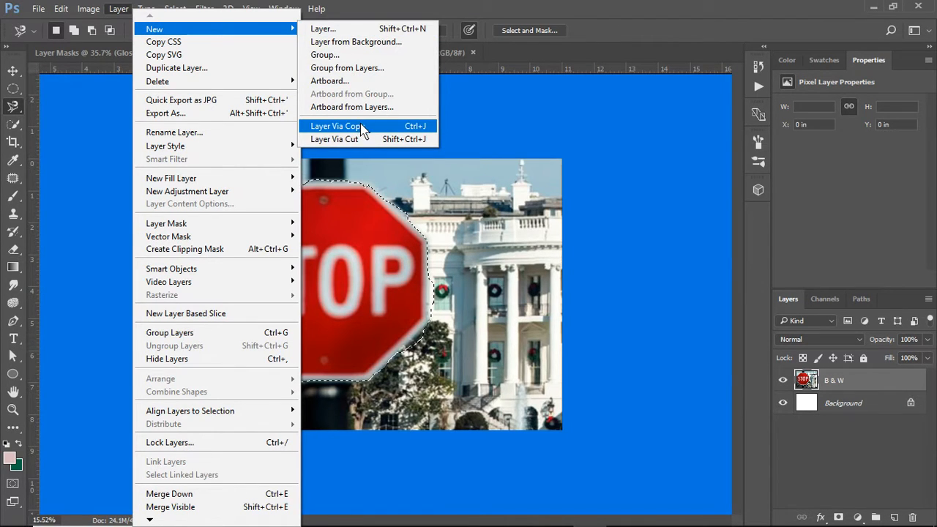
{"action": "left_click", "coordinate": [335, 126]}
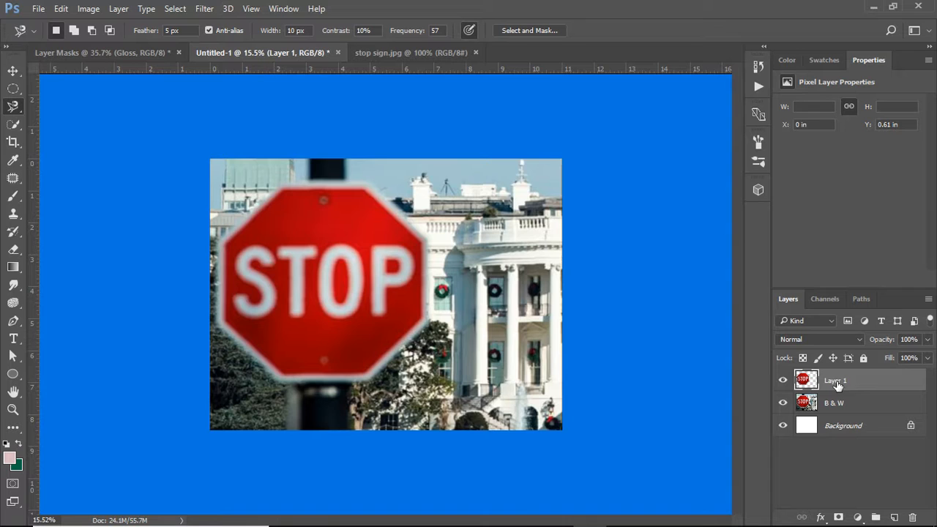
Step: Rename Layer 1 to 'Stop sign', select the B & W layer, and hide Stop sign
{"action": "double_click", "coordinate": [835, 380]}
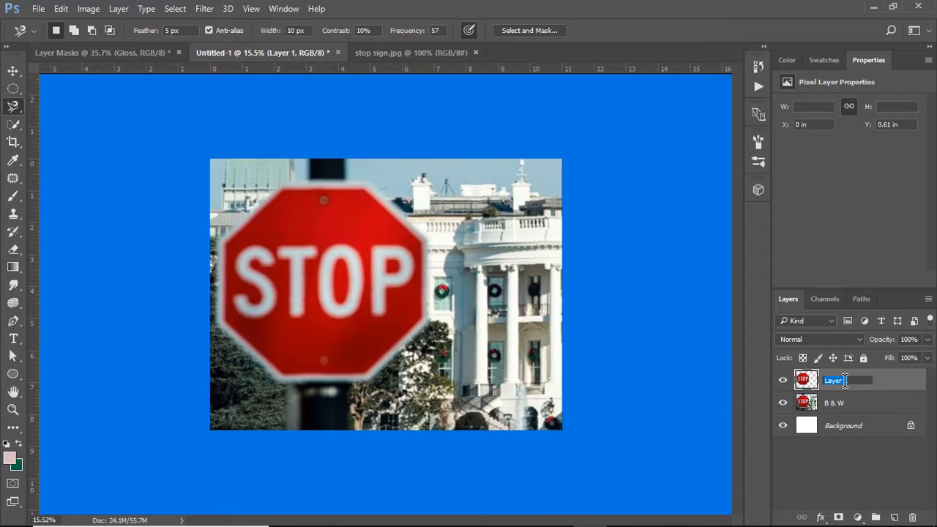
{"action": "type", "text": "St"}
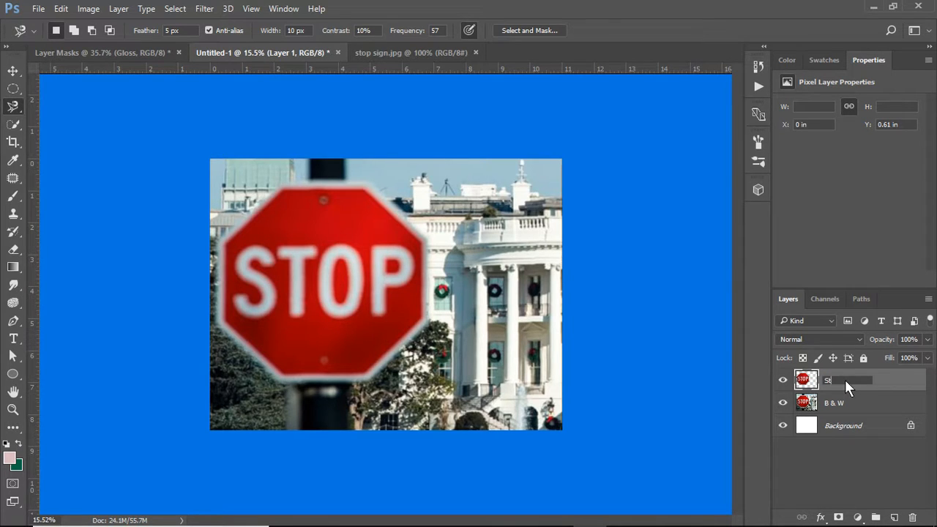
{"action": "type", "text": "Stop sign"}
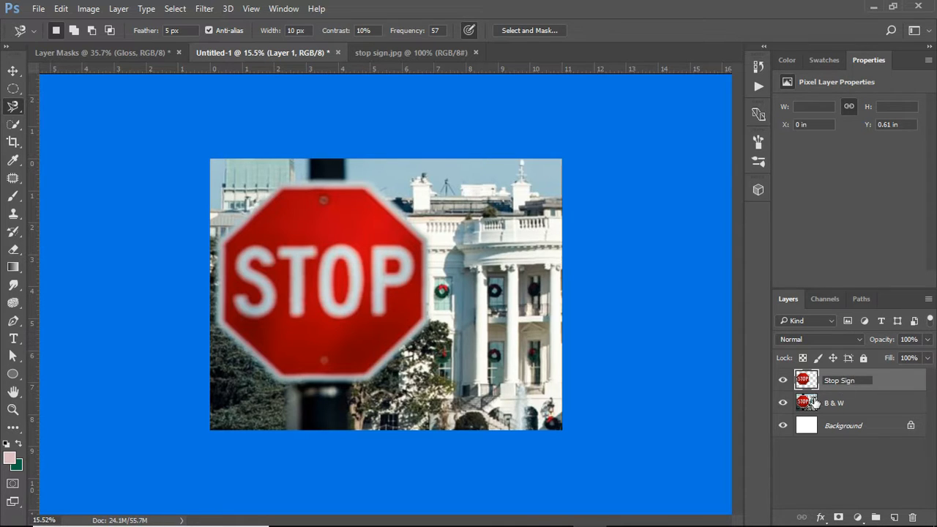
{"action": "left_click", "coordinate": [835, 403]}
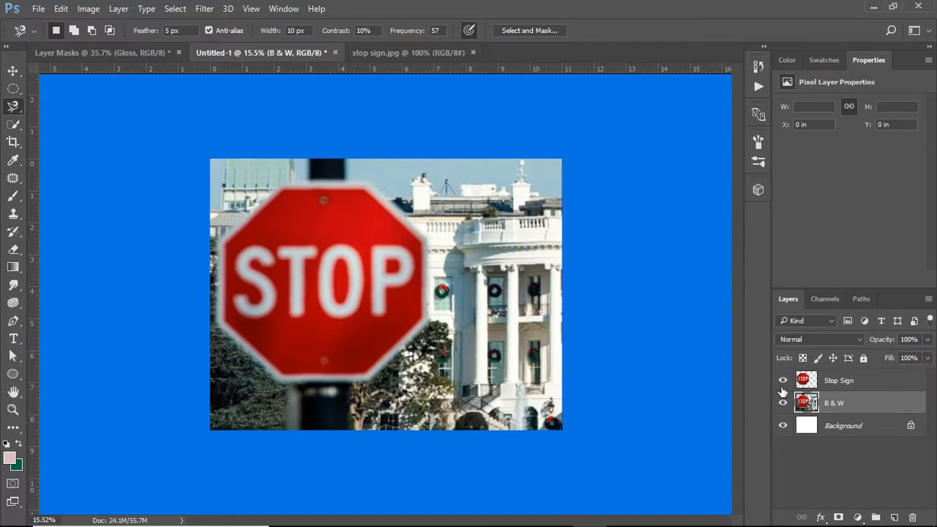
{"action": "left_click", "coordinate": [783, 380]}
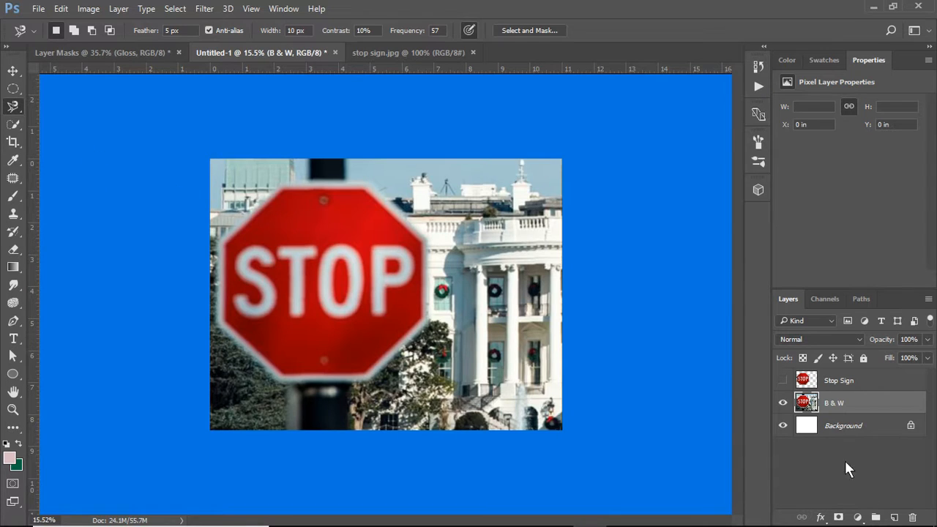
Step: Start a Black & White adjustment layer from the Layer > New Adjustment Layer menu
{"action": "left_click", "coordinate": [119, 8]}
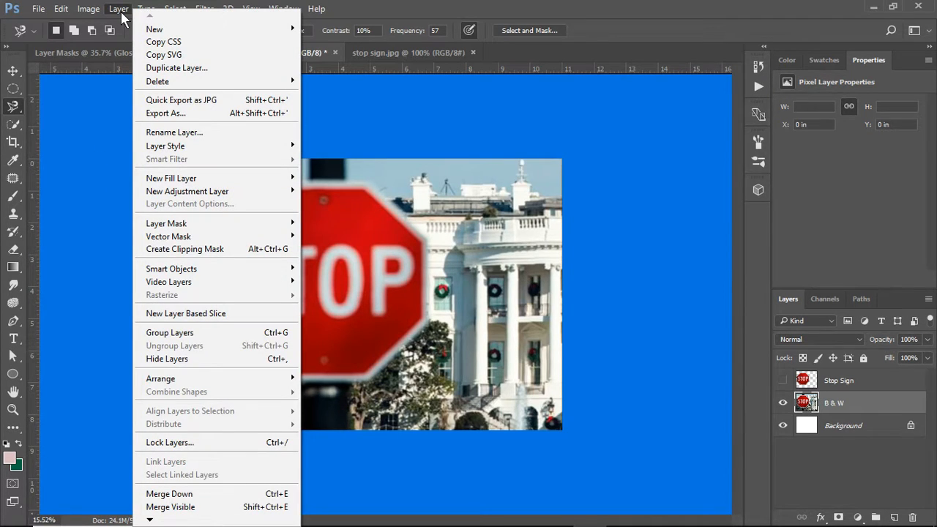
{"action": "mouse_move", "coordinate": [157, 82]}
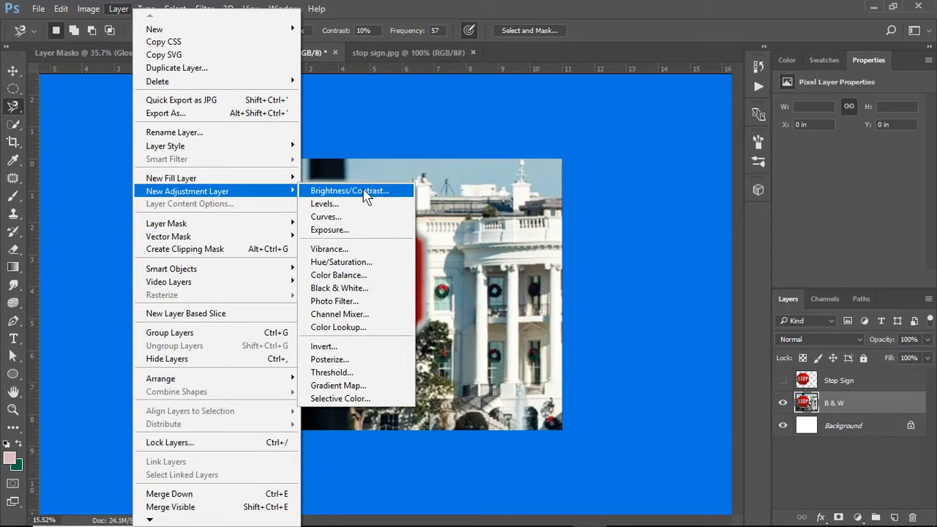
{"action": "mouse_move", "coordinate": [360, 288]}
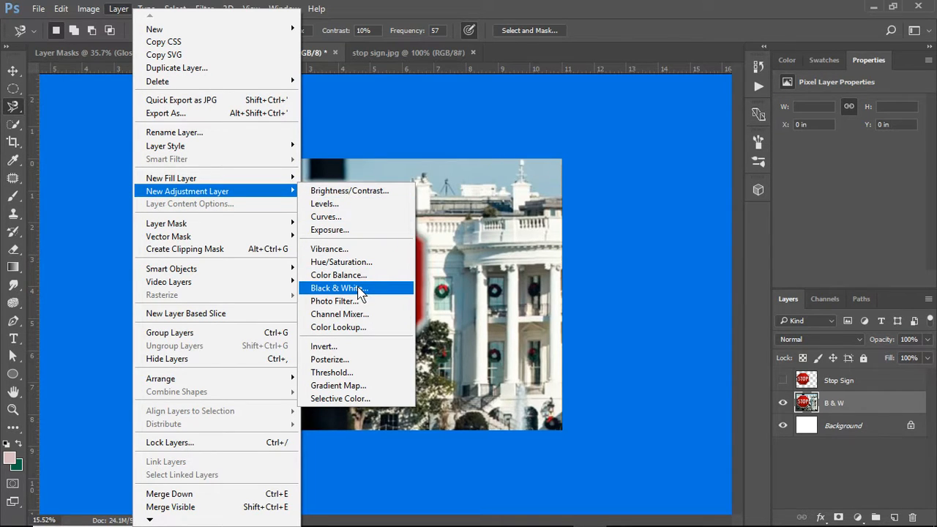
{"action": "left_click", "coordinate": [336, 288]}
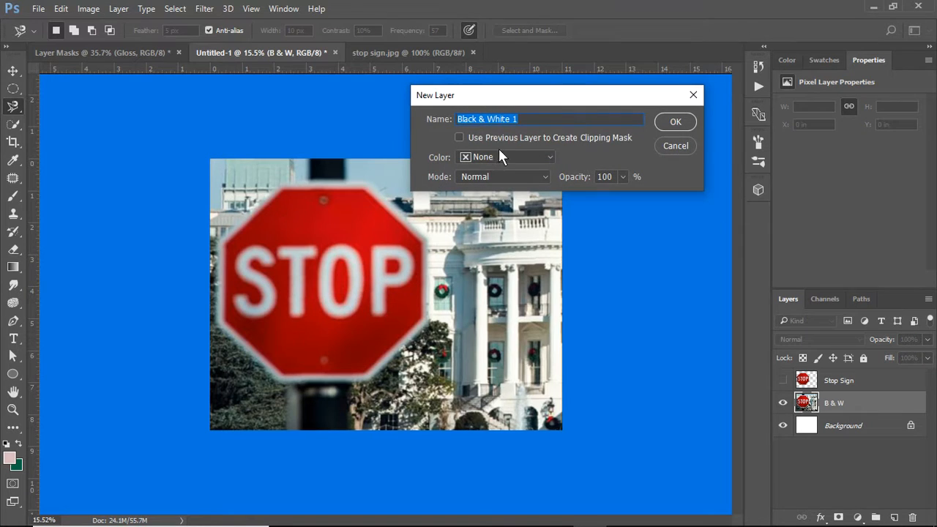
Step: Confirm the New Layer dialog to create the Black & White 1 adjustment layer
{"action": "left_click", "coordinate": [675, 121]}
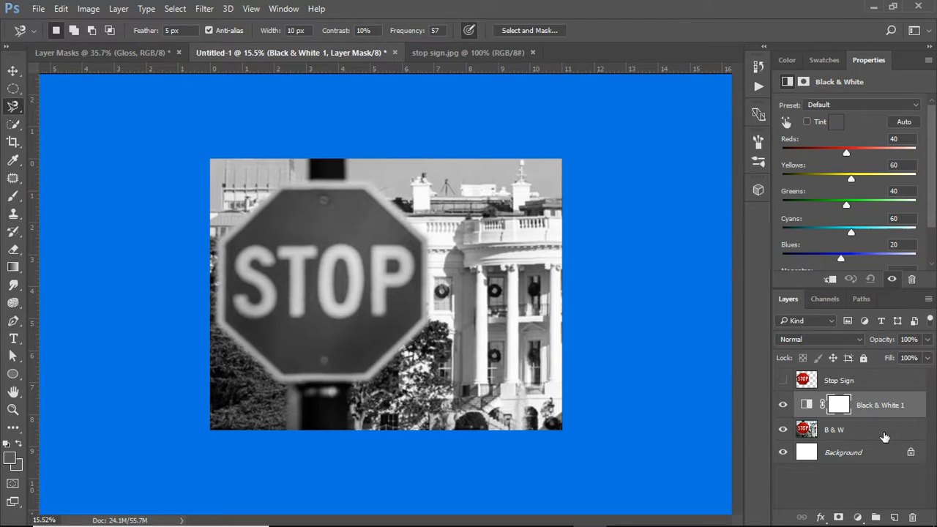
Step: Turn the Stop Sign layer's visibility back on so the sign shows red
{"action": "left_click", "coordinate": [783, 380]}
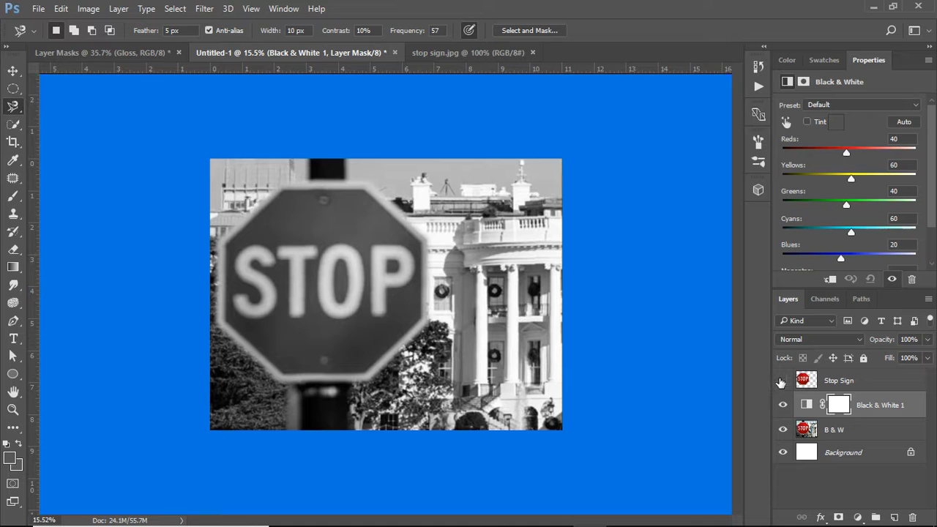
{"action": "left_click", "coordinate": [783, 380]}
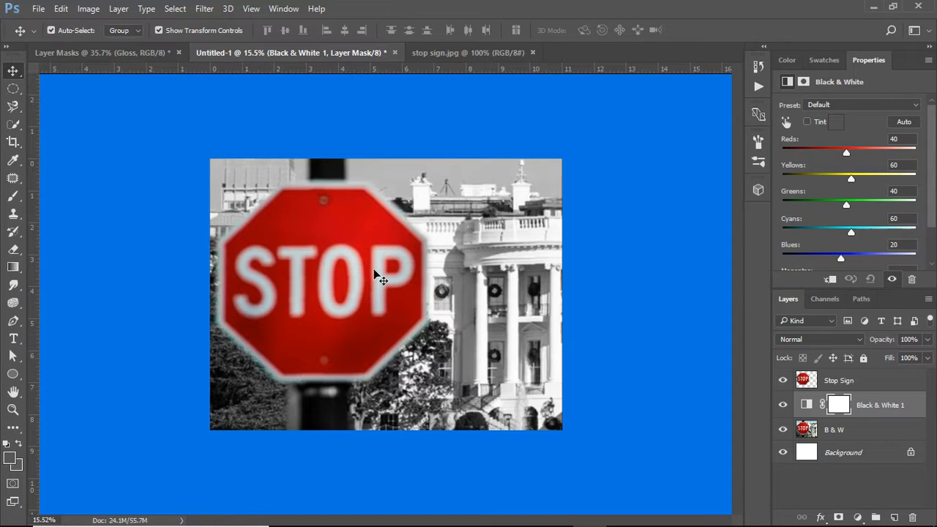
{"action": "mouse_move", "coordinate": [527, 308]}
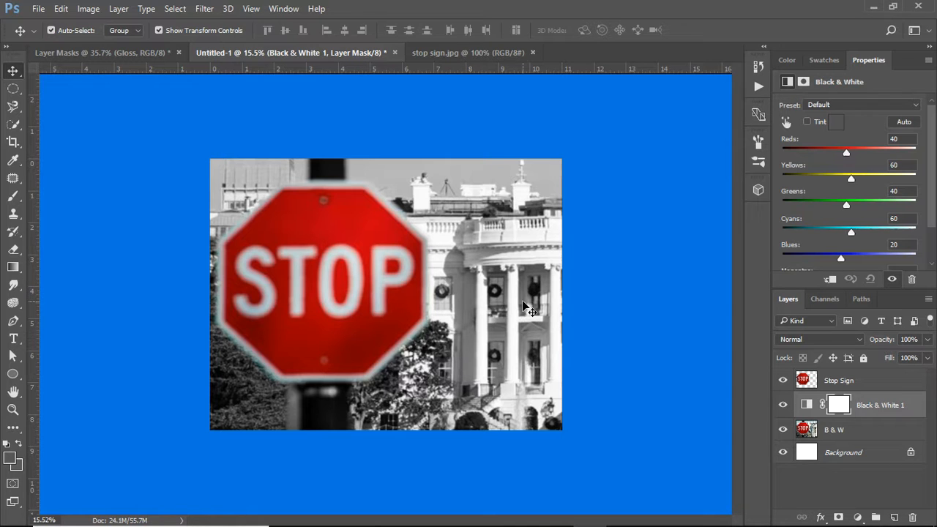
{"action": "mouse_move", "coordinate": [832, 8]}
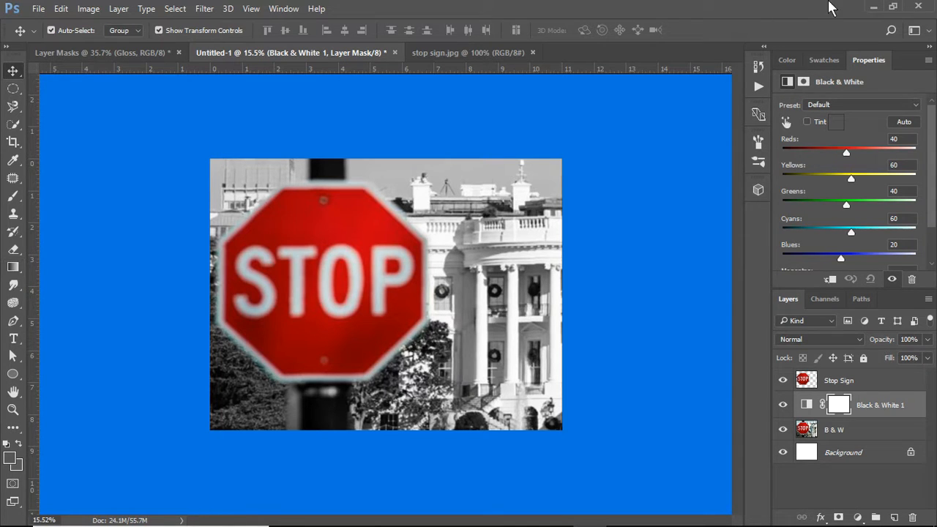